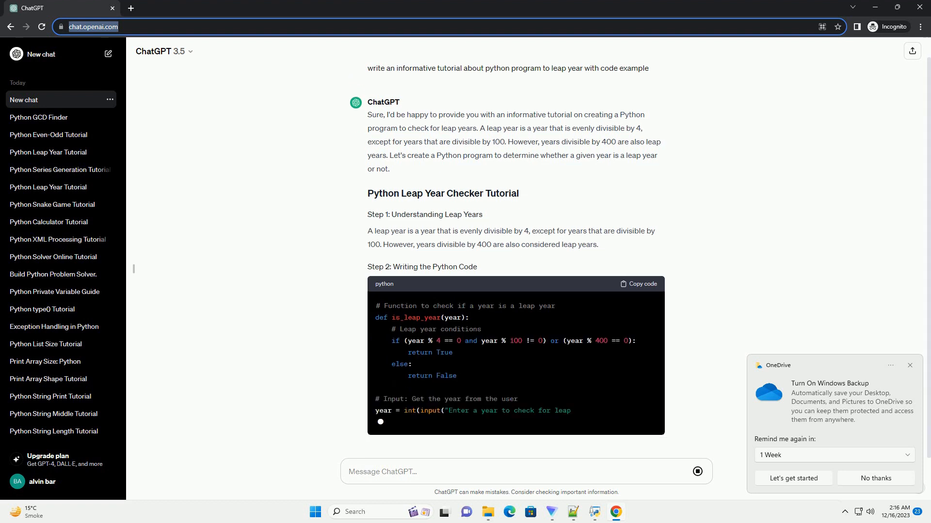
{"action": "scroll", "scroll_direction": "down", "scroll_amount": 3}
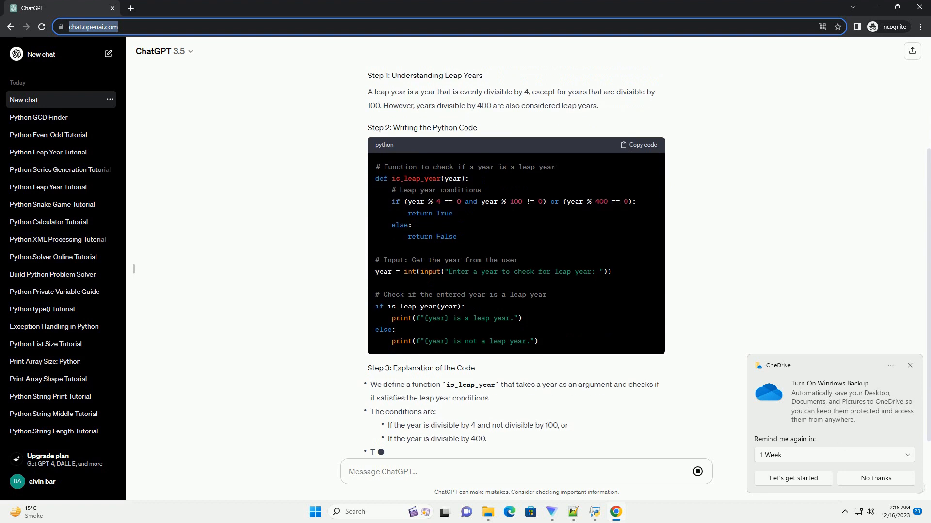
{"action": "scroll", "scroll_direction": "down", "scroll_amount": 3}
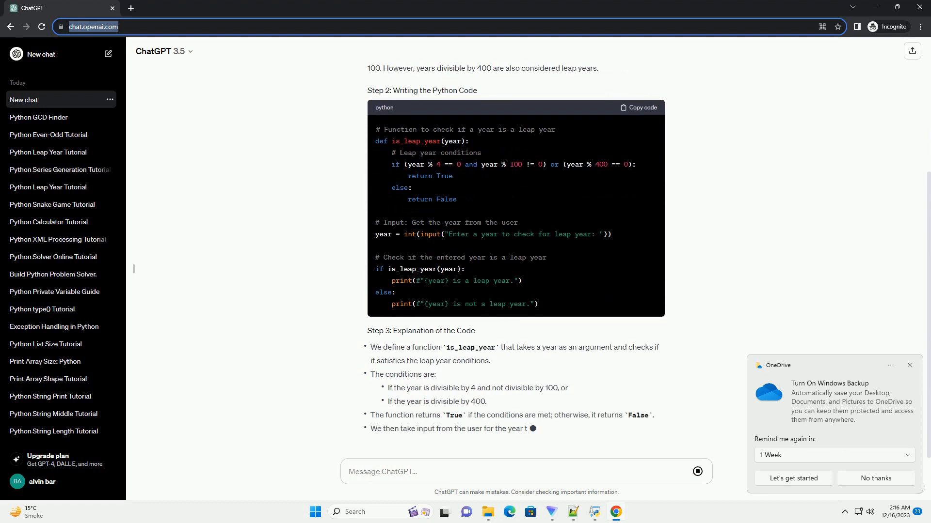
{"action": "scroll", "scroll_direction": "down", "scroll_amount": 3}
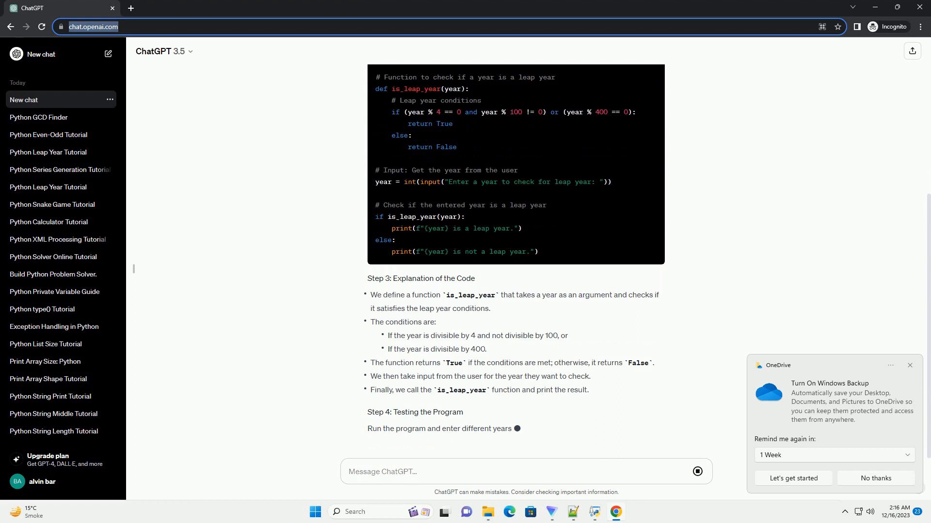
{"action": "scroll", "scroll_direction": "down", "scroll_amount": 3}
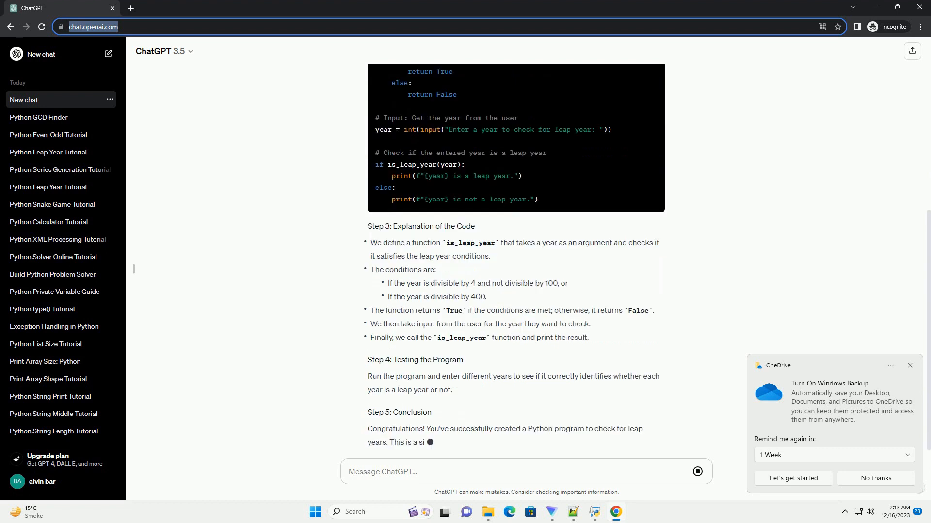
{"action": "scroll", "scroll_direction": "down", "scroll_amount": 3}
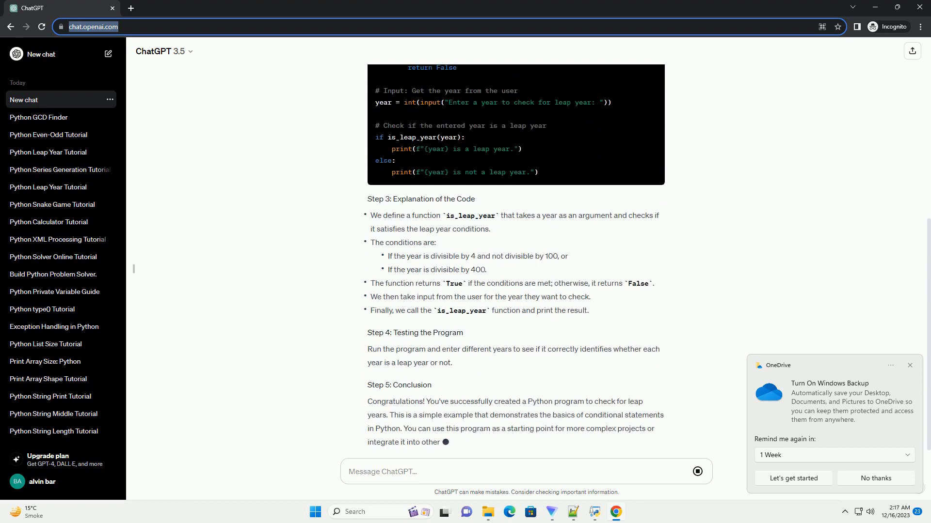